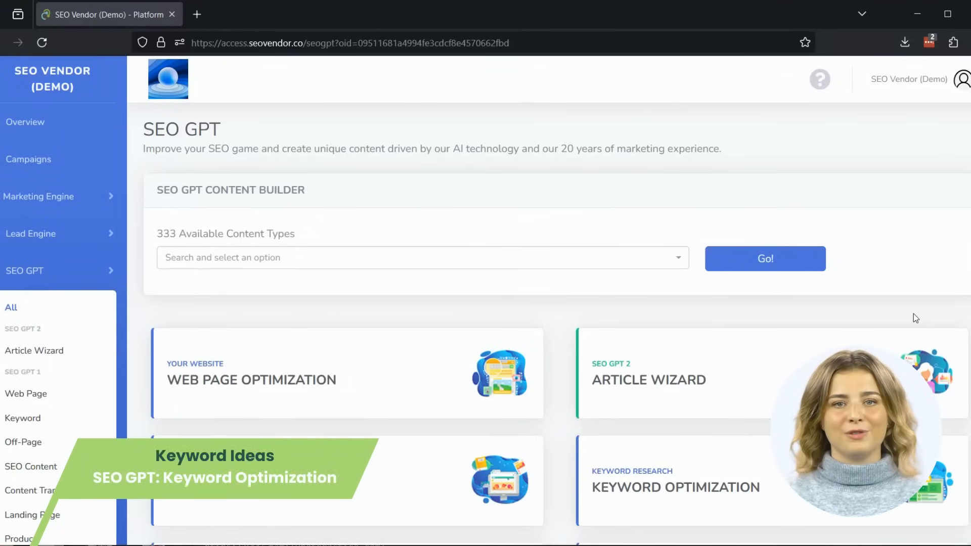
Step: Scroll down the SEO GPT overview and open the Keyword Optimization card
scroll("down", 3)
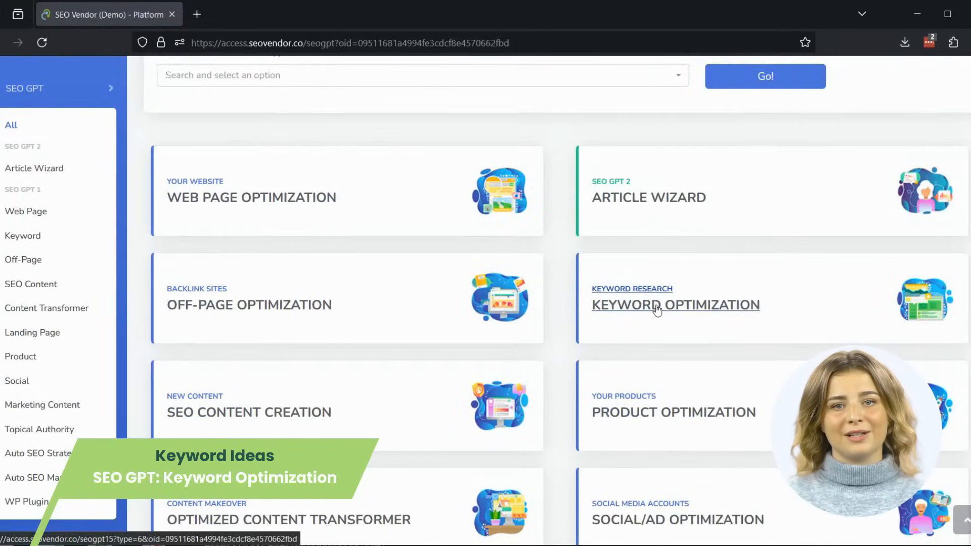
left_click(676, 305)
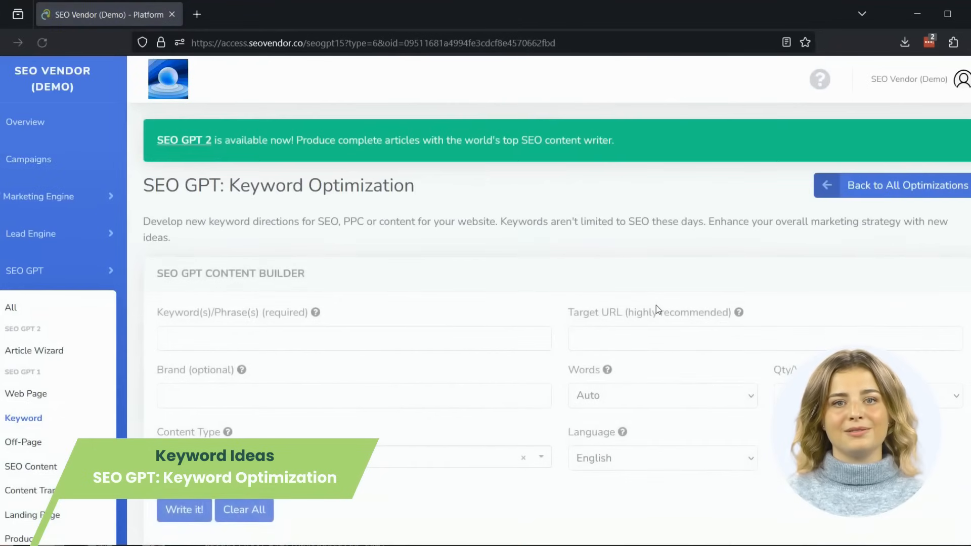
Step: Enter 'pet care' with 3 variations and generate the keyword ideas
scroll("down", 3)
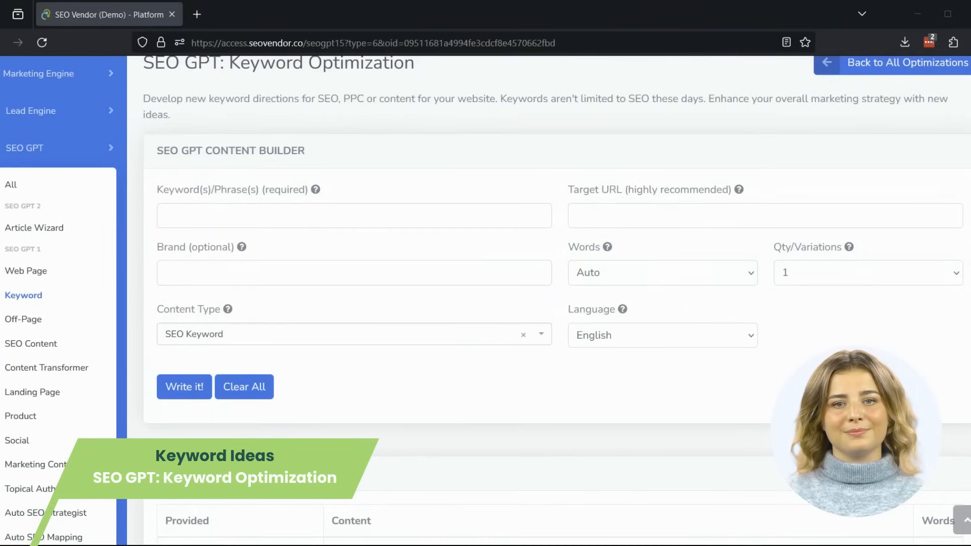
mouse_move(348, 205)
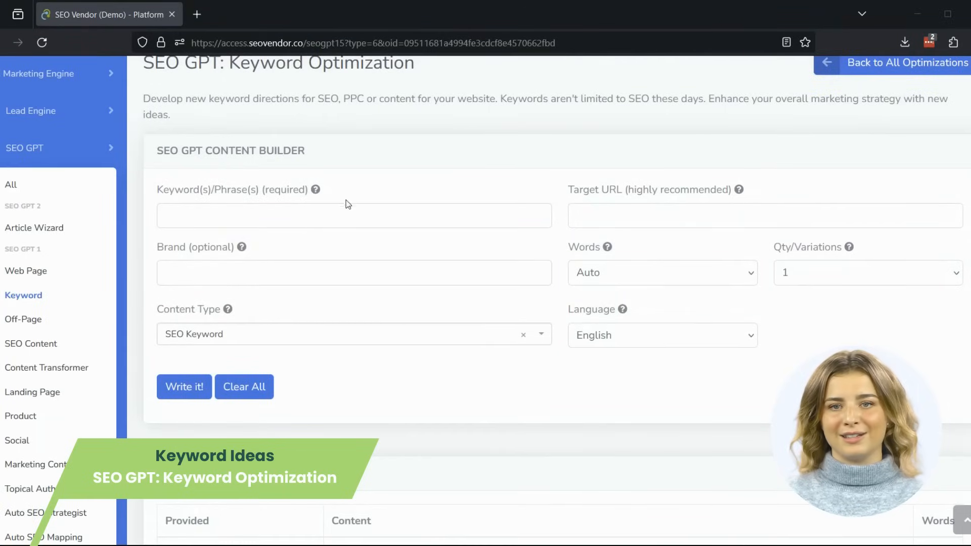
type("pet care")
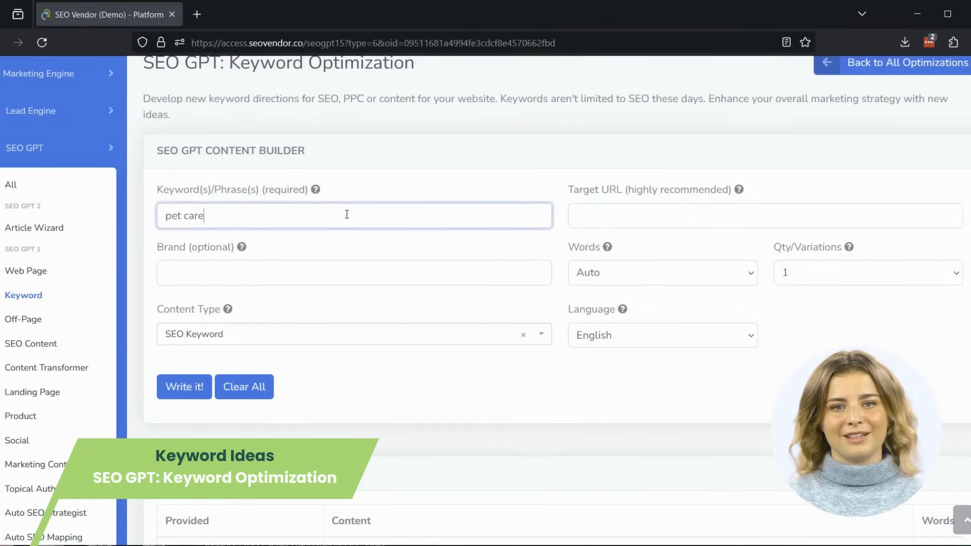
left_click(866, 272)
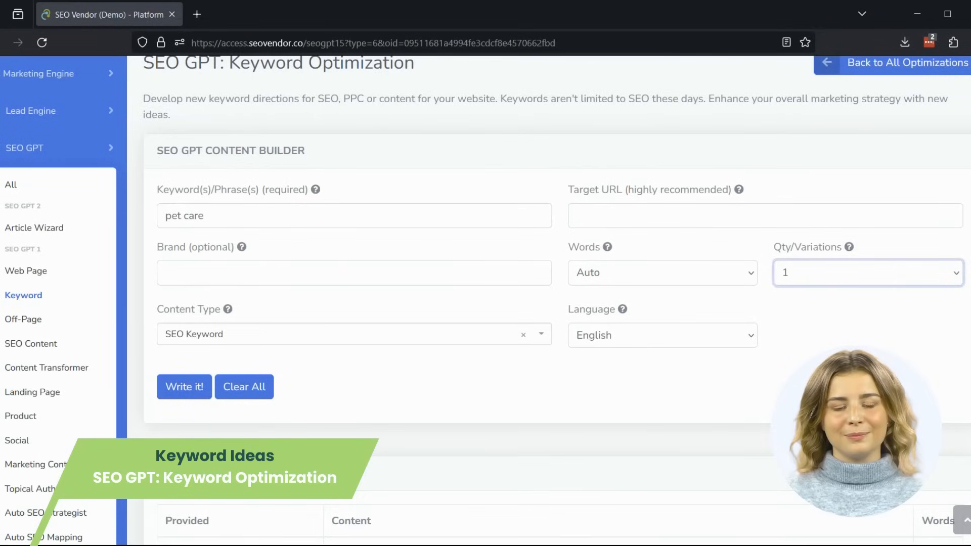
left_click(867, 273)
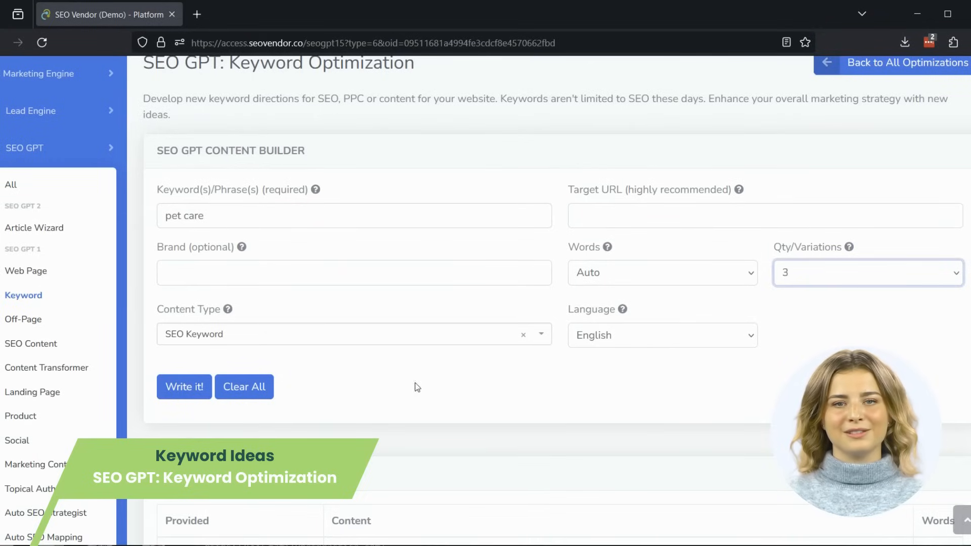
left_click(184, 387)
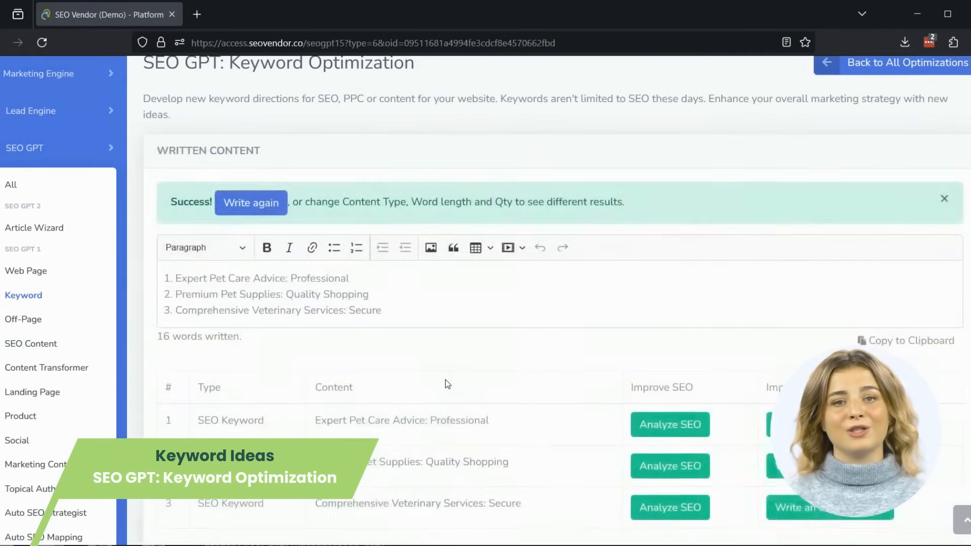
Step: Run Analyze SEO on the 'Premium Pet Supplies: Quality Shopping' result row
scroll("down", 3)
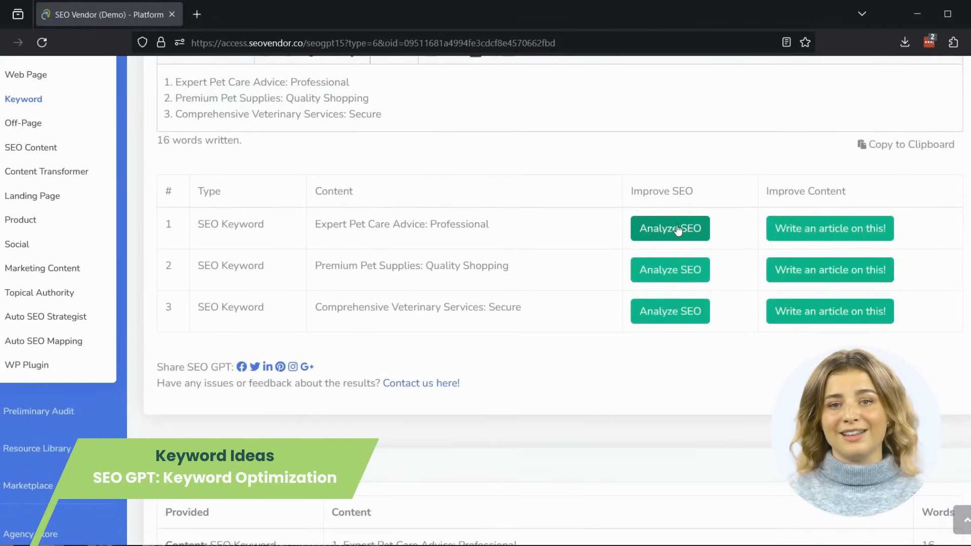
mouse_move(670, 228)
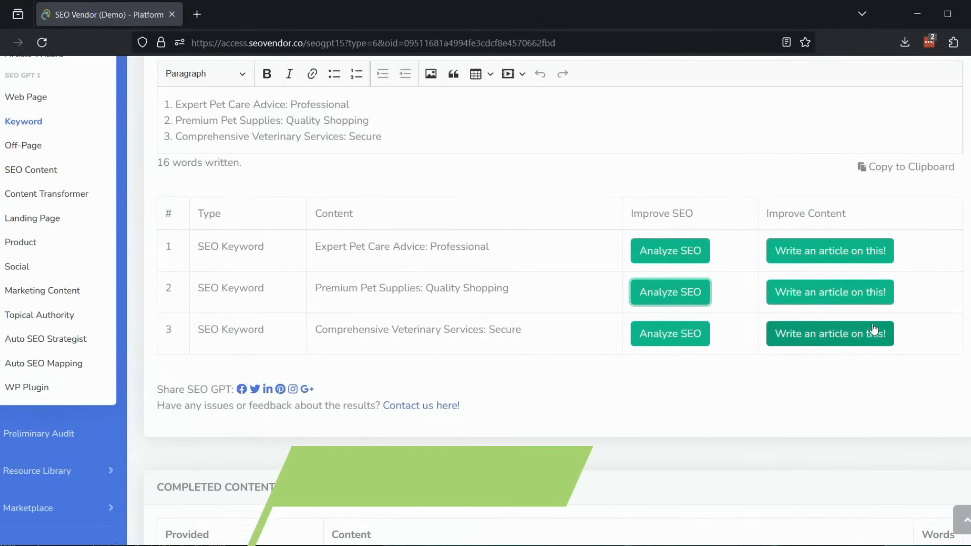
left_click(670, 292)
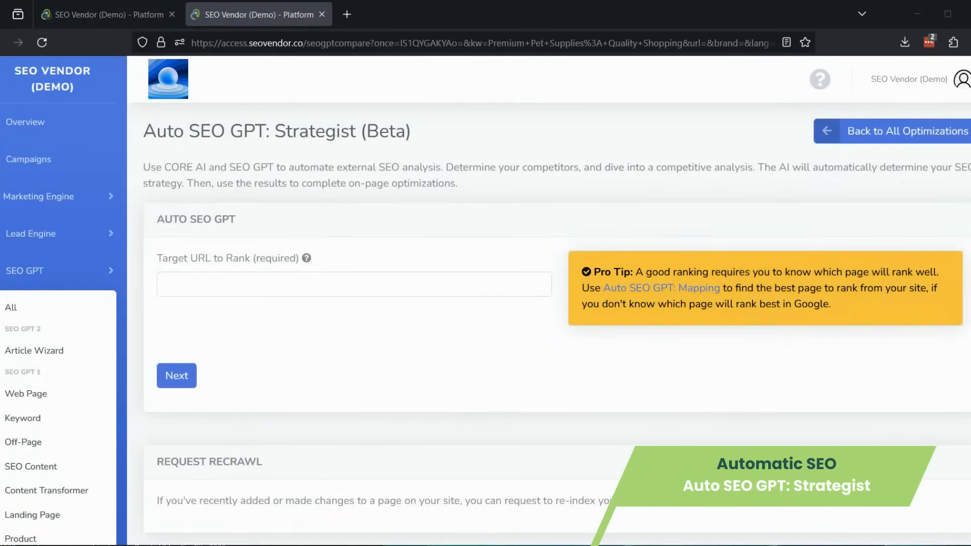
Step: Scan familypetpractice.com, keep the prefilled keyword, set brand 'Family Pet Practice', and begin analysis
type("https://www.familypetpractice.com/")
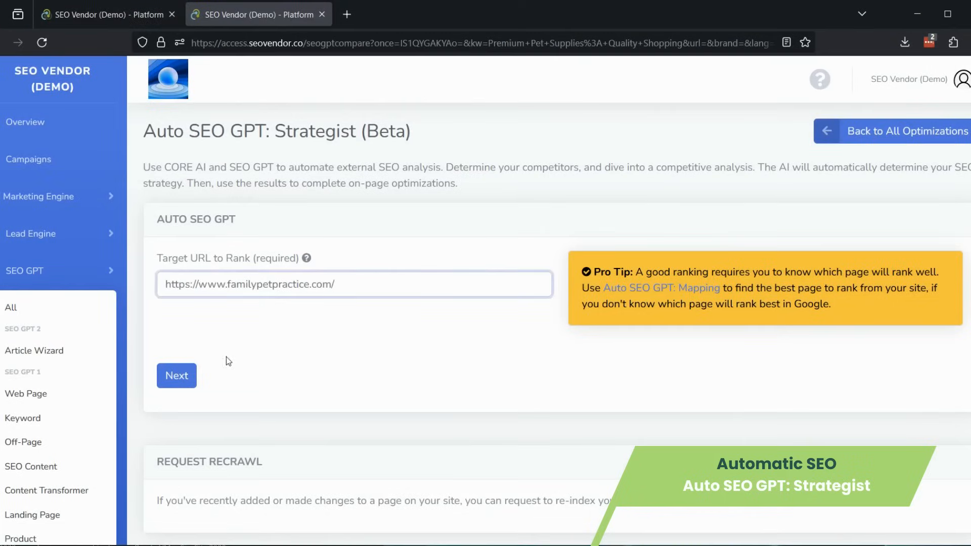
left_click(176, 375)
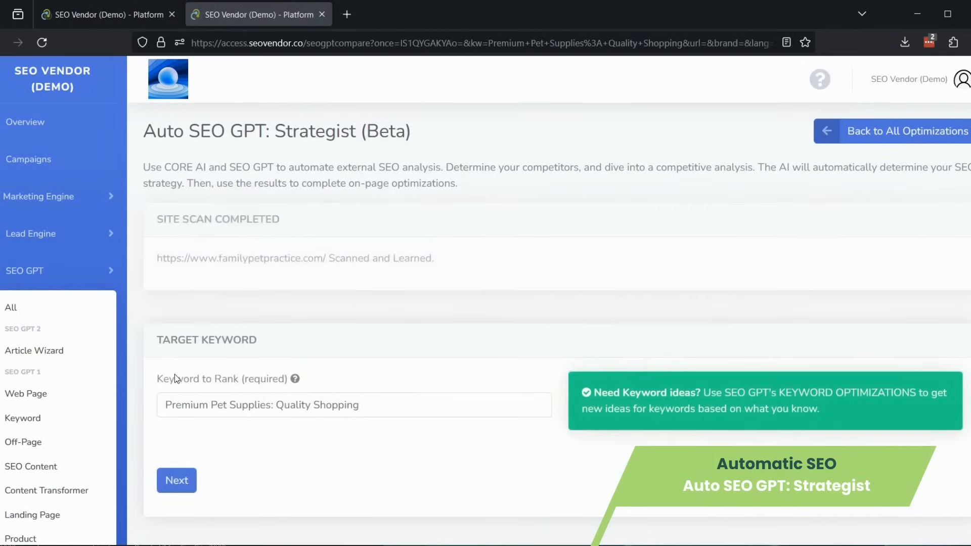
left_click(177, 480)
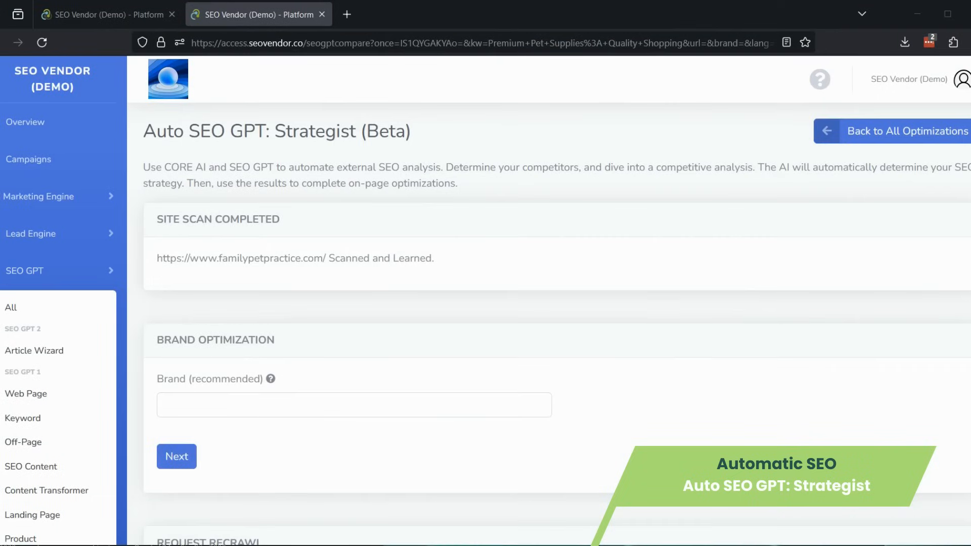
type("Family Pet Practice")
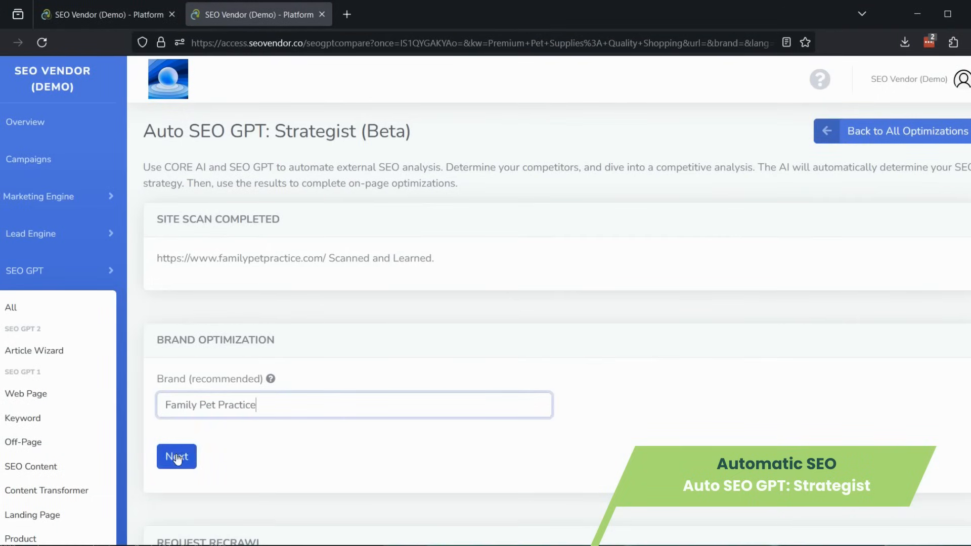
left_click(176, 456)
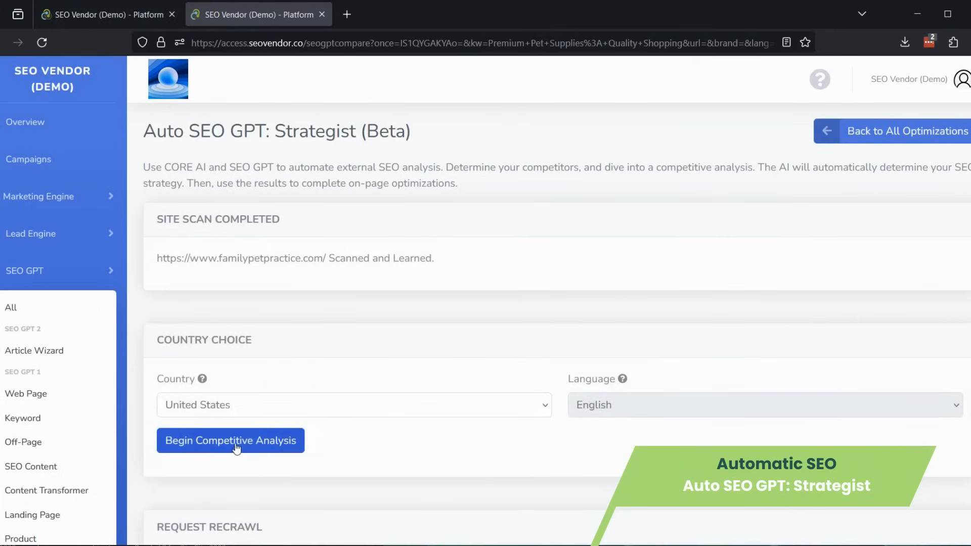
left_click(230, 440)
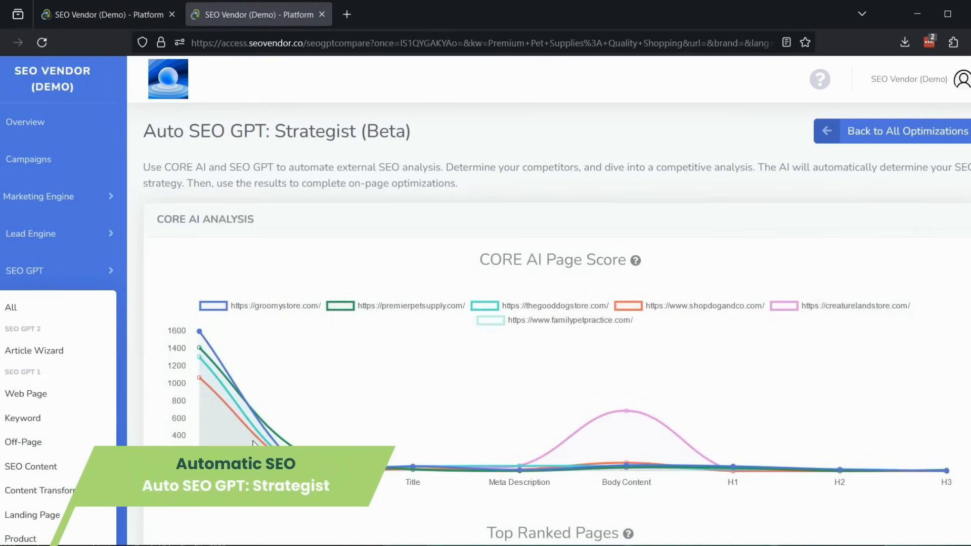
mouse_move(413, 467)
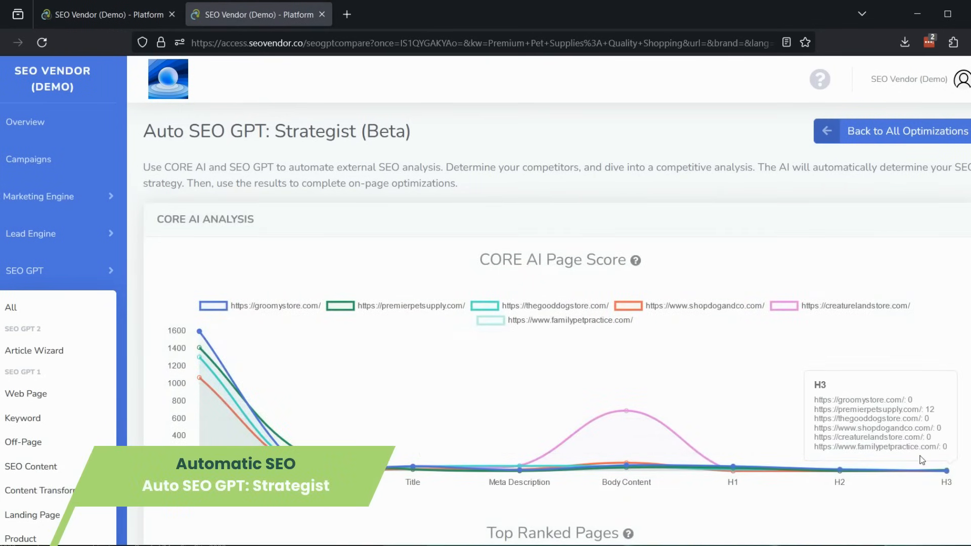
Step: Scroll to Top Ranked Pages: familypetpractice.com scores 277, competitors up to 1798
scroll("down", 3)
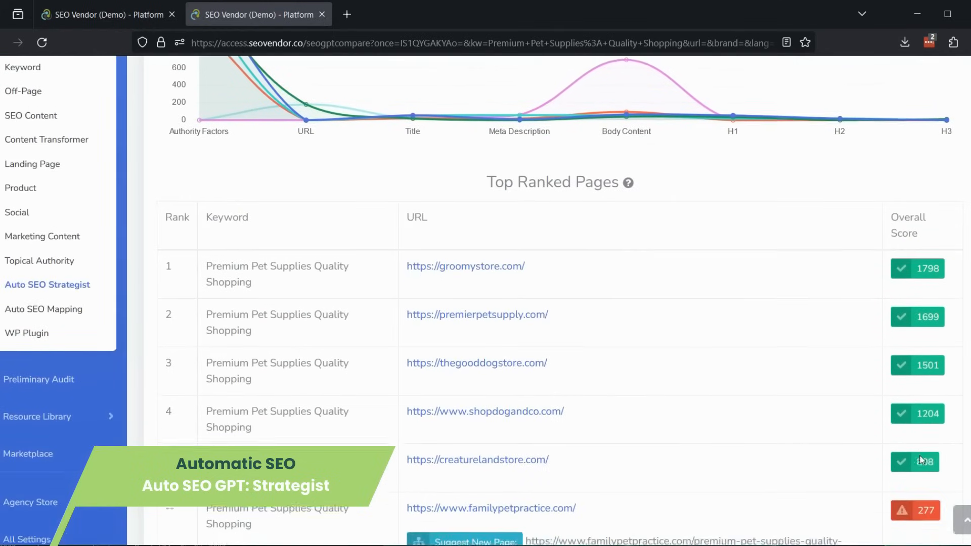
scroll("down", 3)
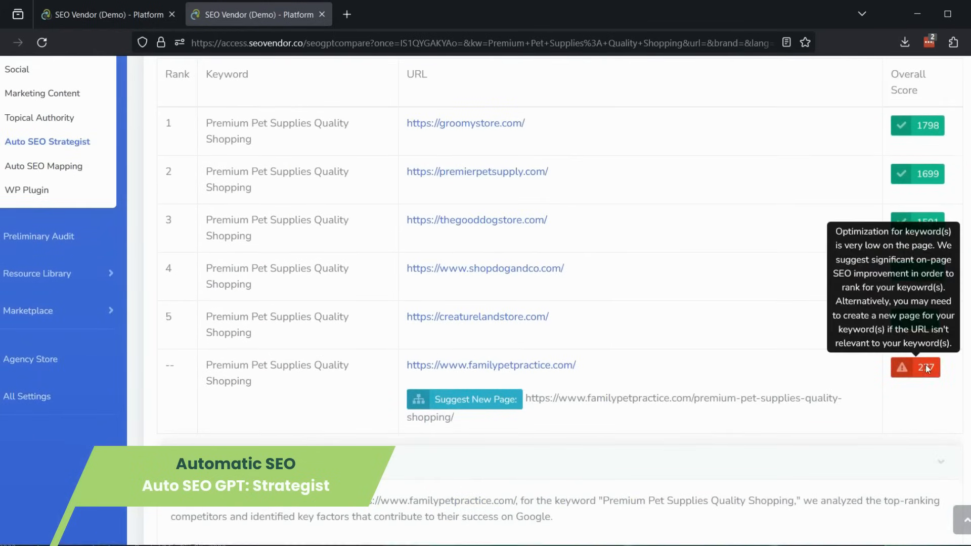
mouse_move(825, 346)
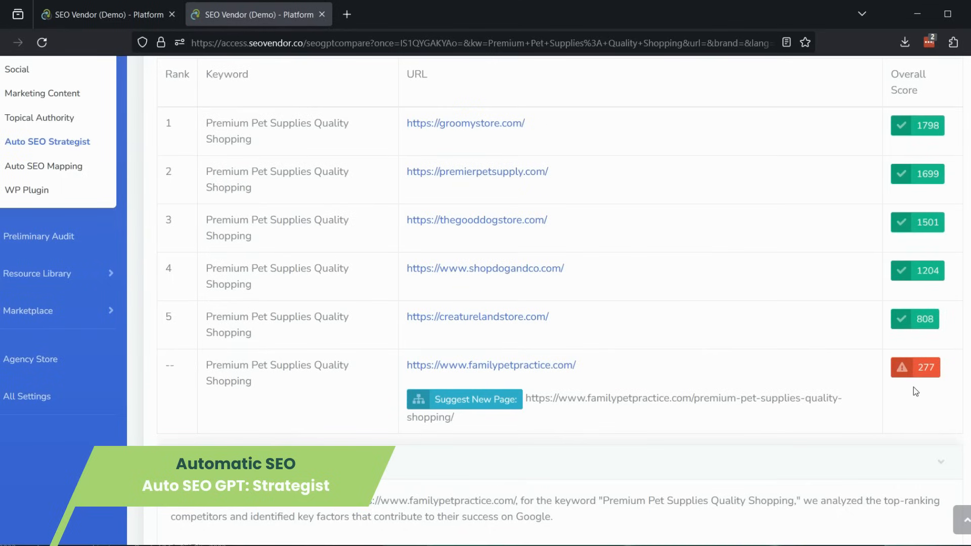
mouse_move(464, 400)
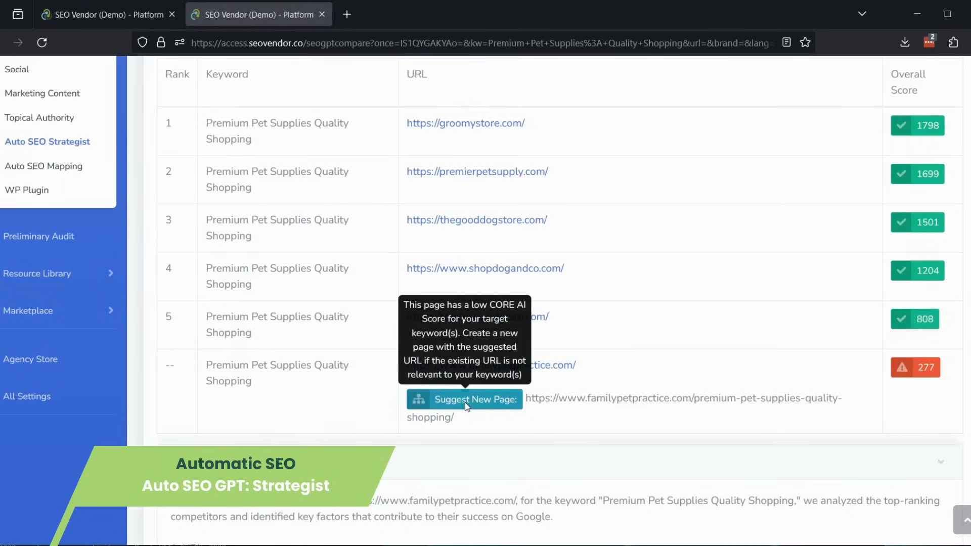
mouse_move(729, 421)
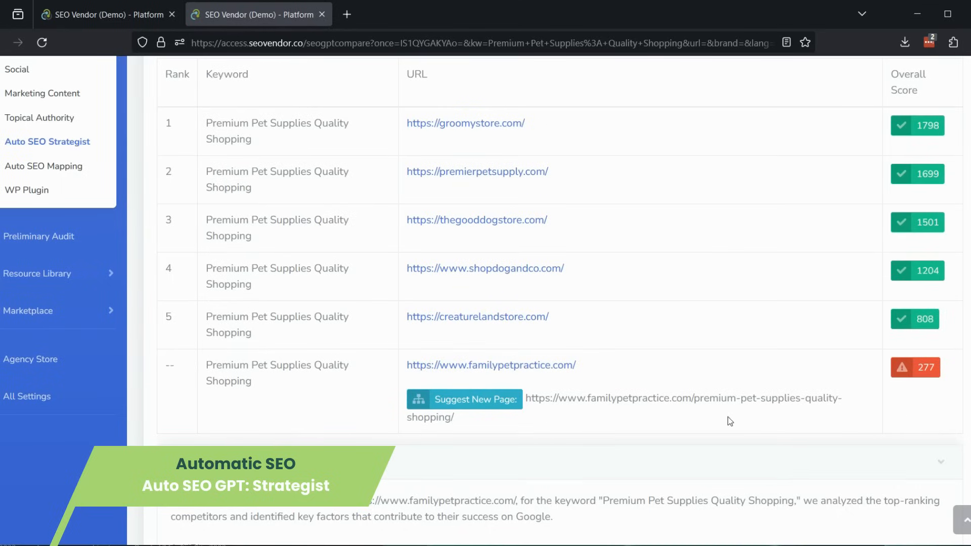
scroll("down", 3)
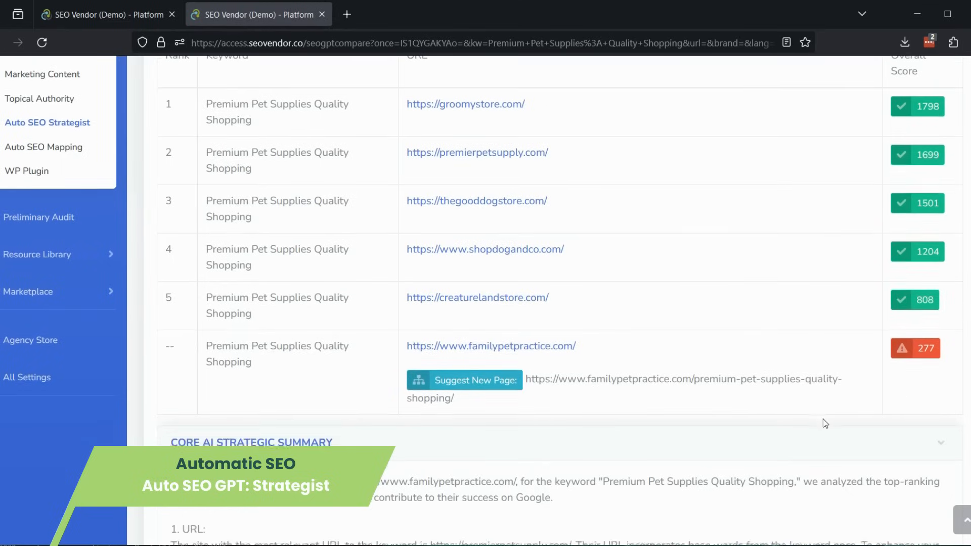
scroll("down", 3)
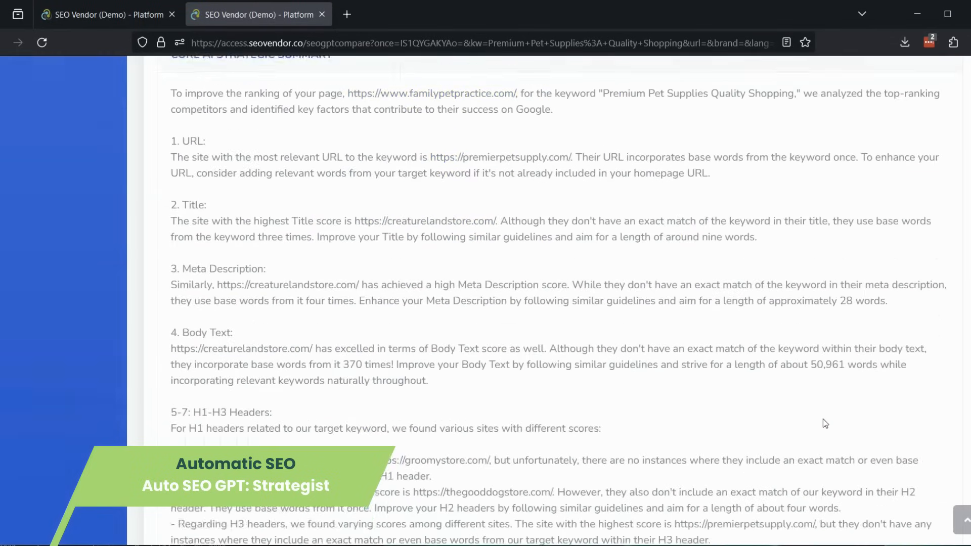
scroll("down", 3)
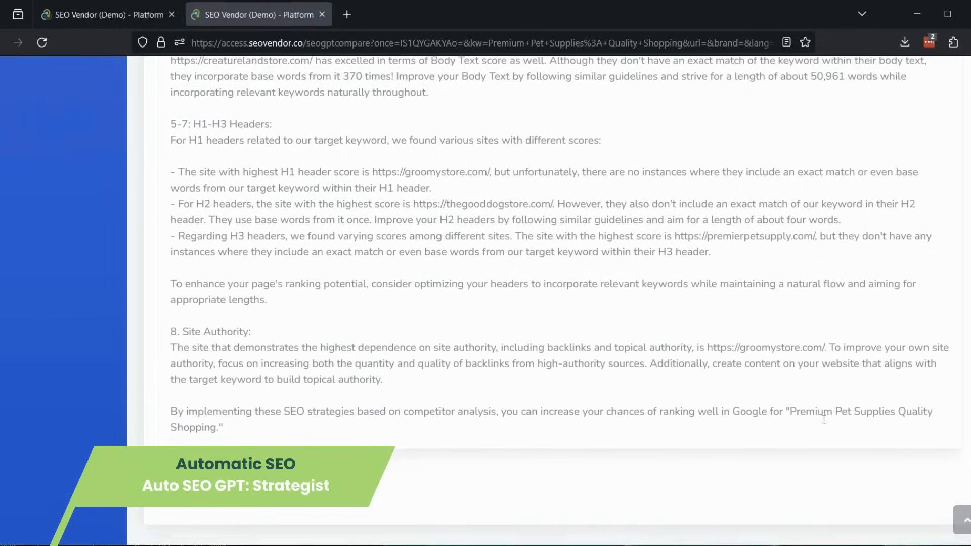
scroll("down", 3)
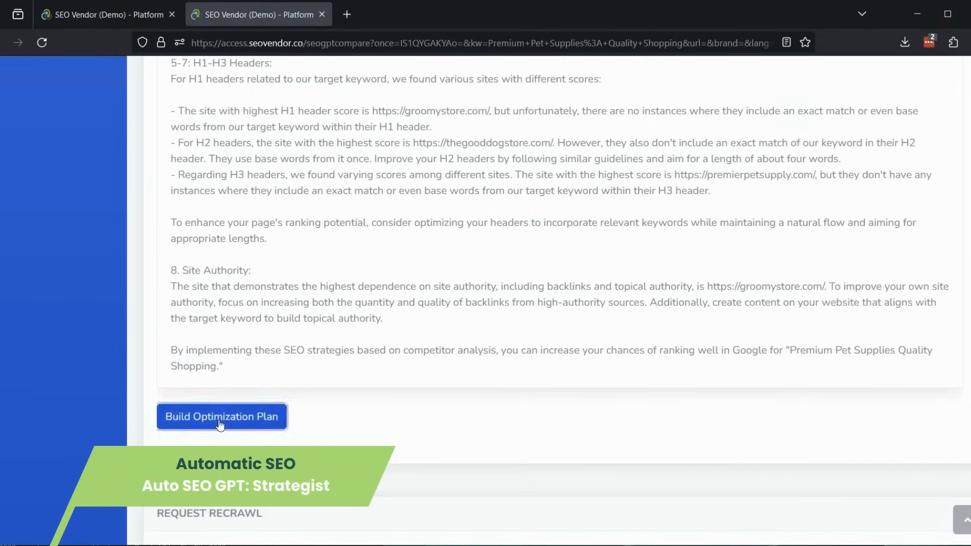
left_click(221, 416)
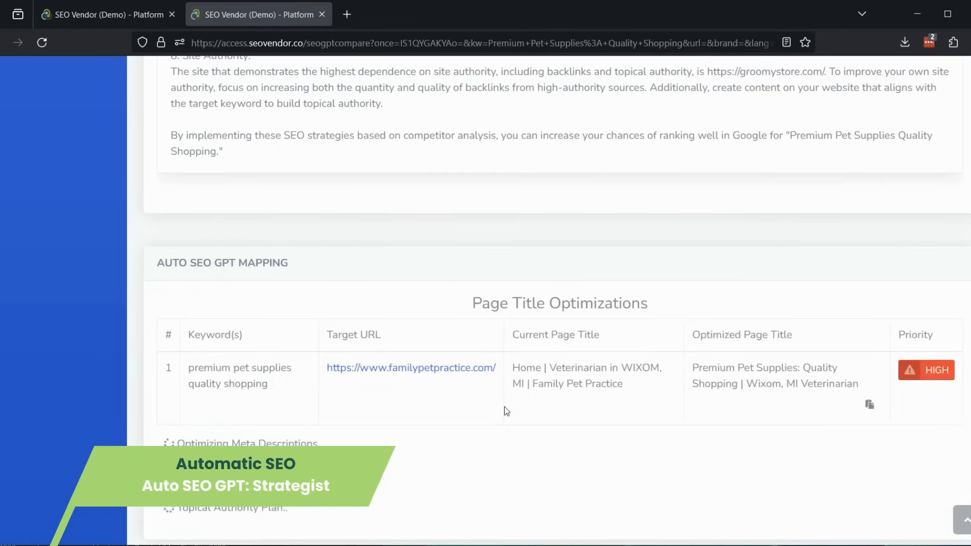
scroll("down", 3)
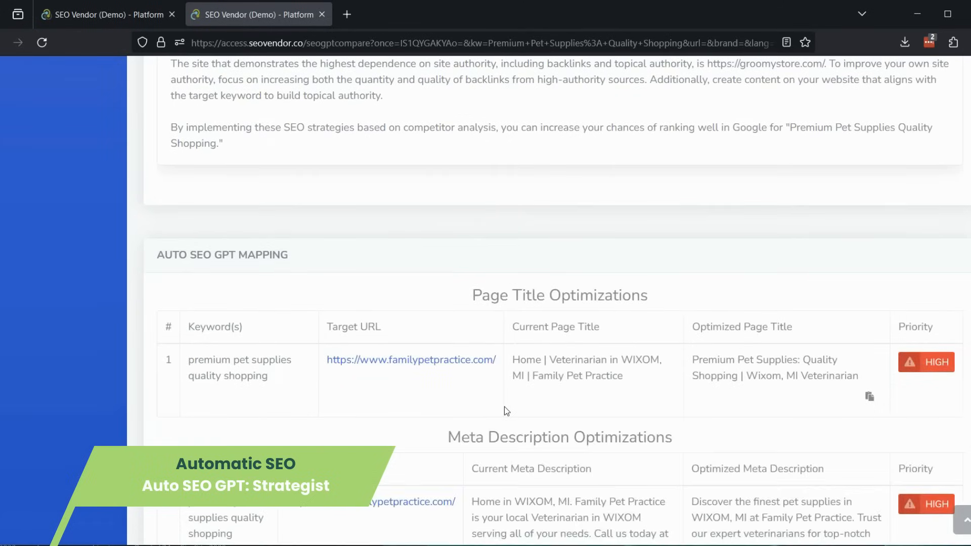
scroll("down", 3)
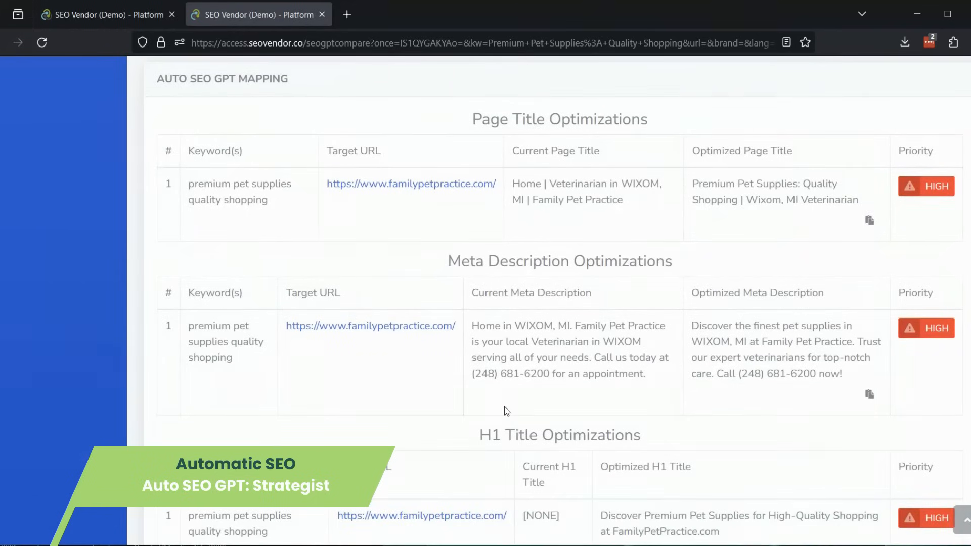
mouse_move(791, 200)
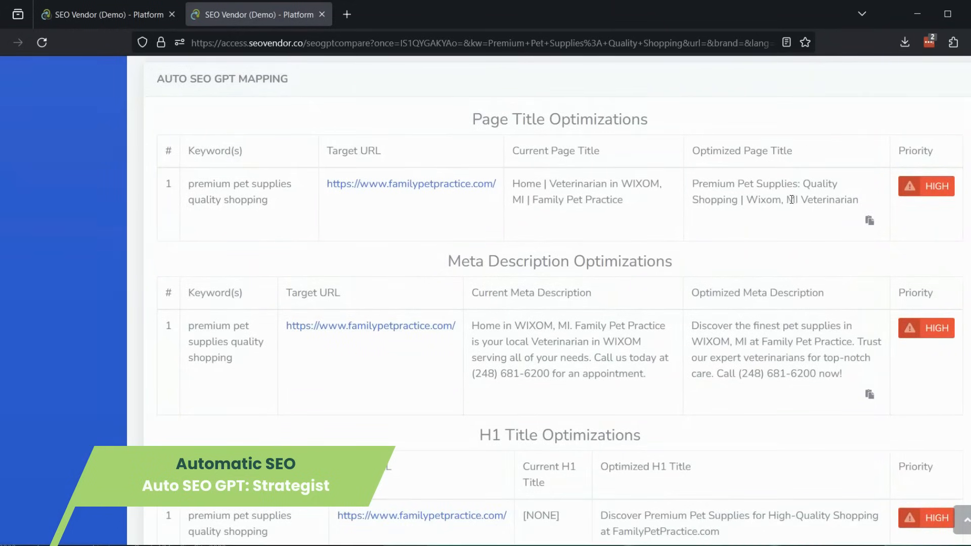
scroll("down", 3)
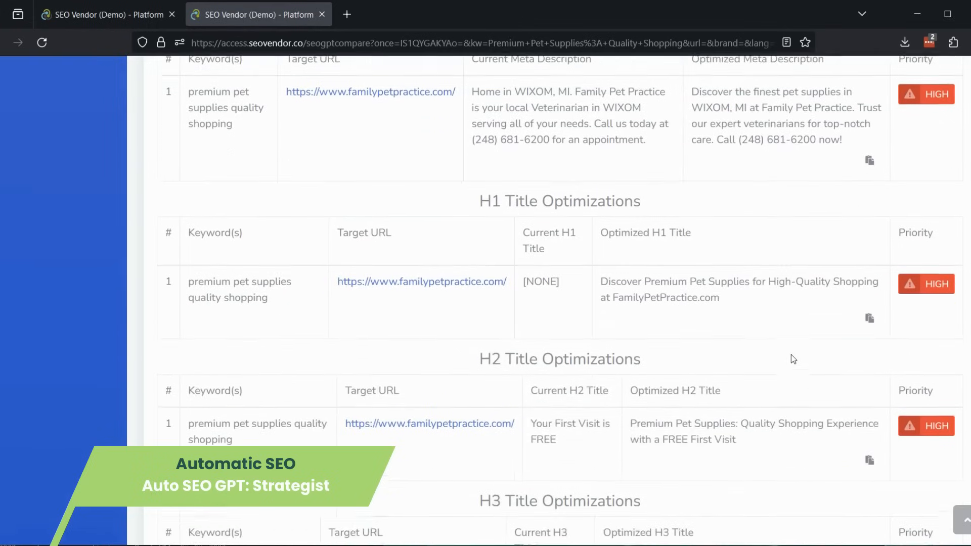
scroll("down", 3)
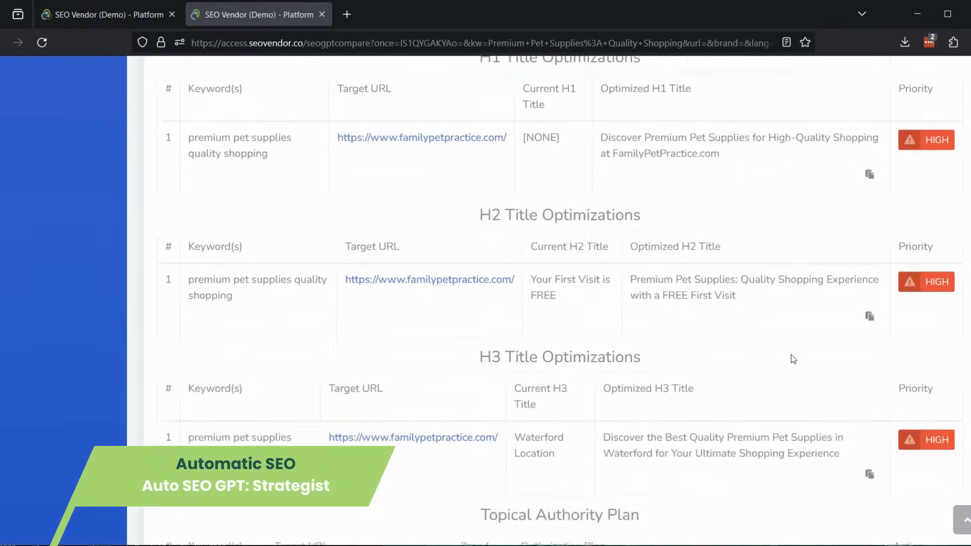
scroll("down", 3)
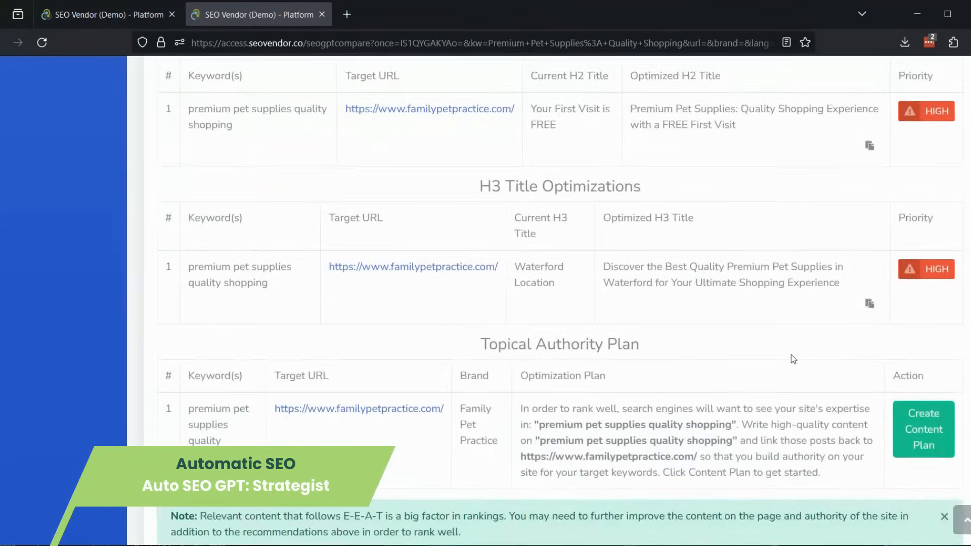
scroll("down", 3)
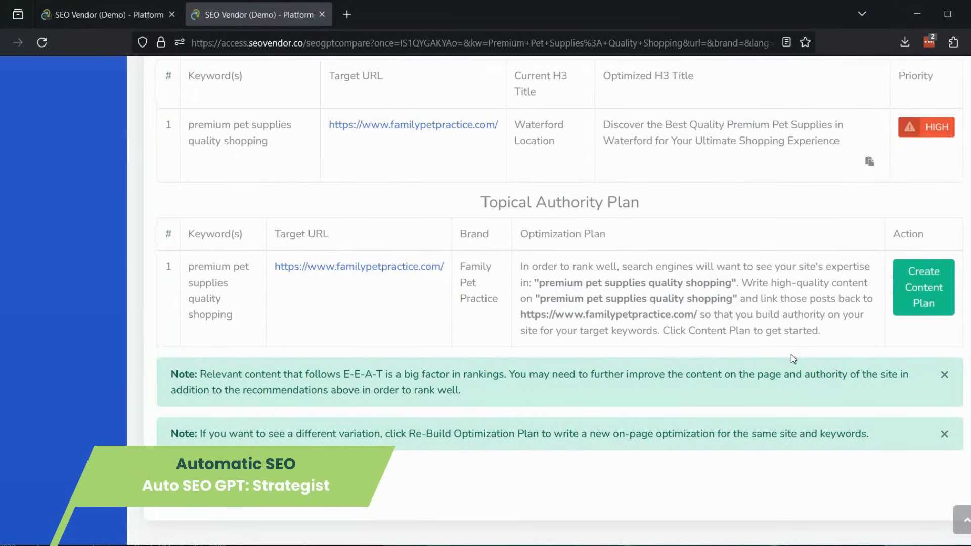
scroll("down", 3)
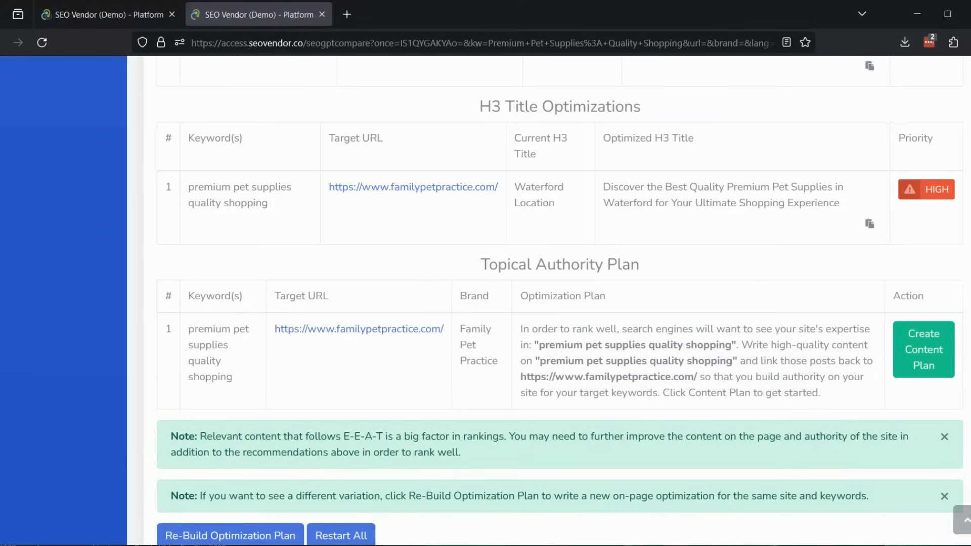
left_click(922, 350)
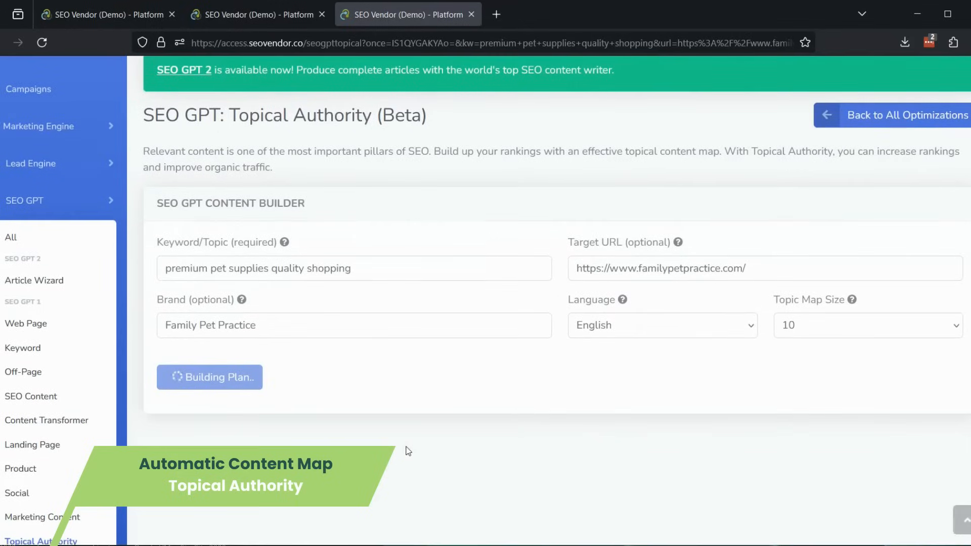
mouse_move(367, 377)
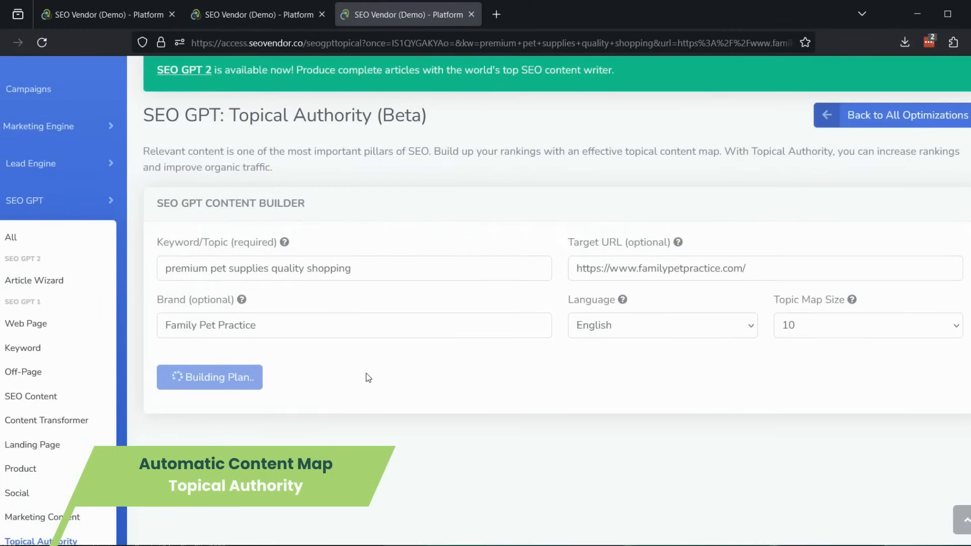
Step: Create the topical authority content plan and scroll through its ten article titles
left_click(209, 377)
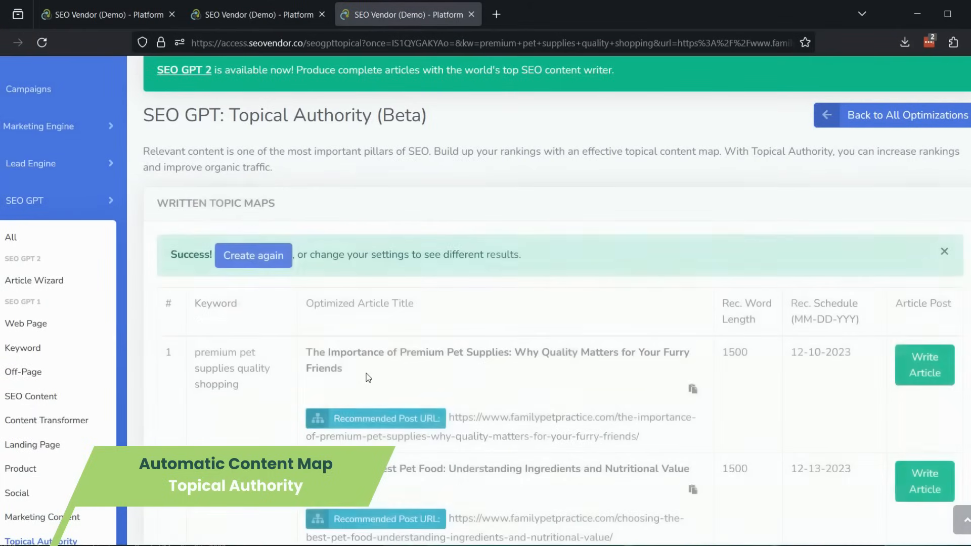
scroll("down", 3)
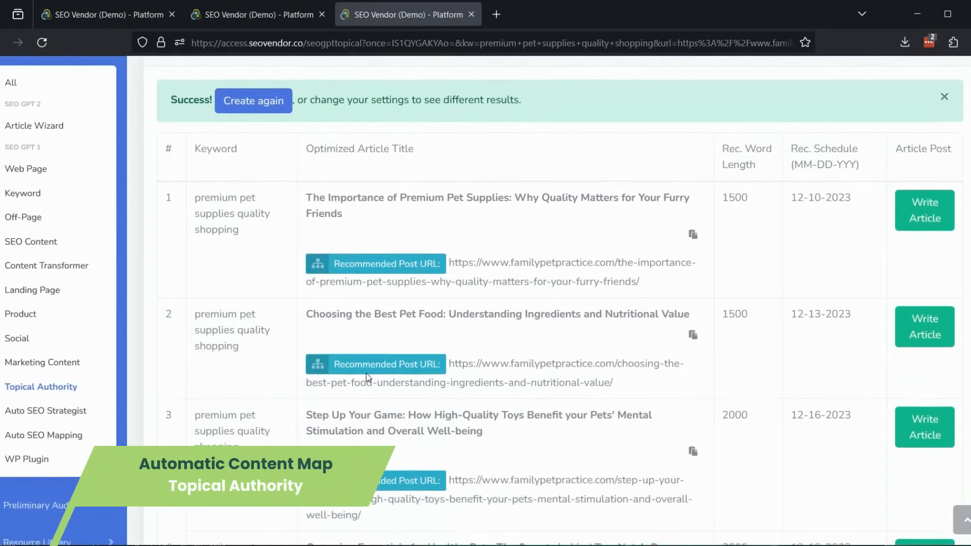
scroll("down", 3)
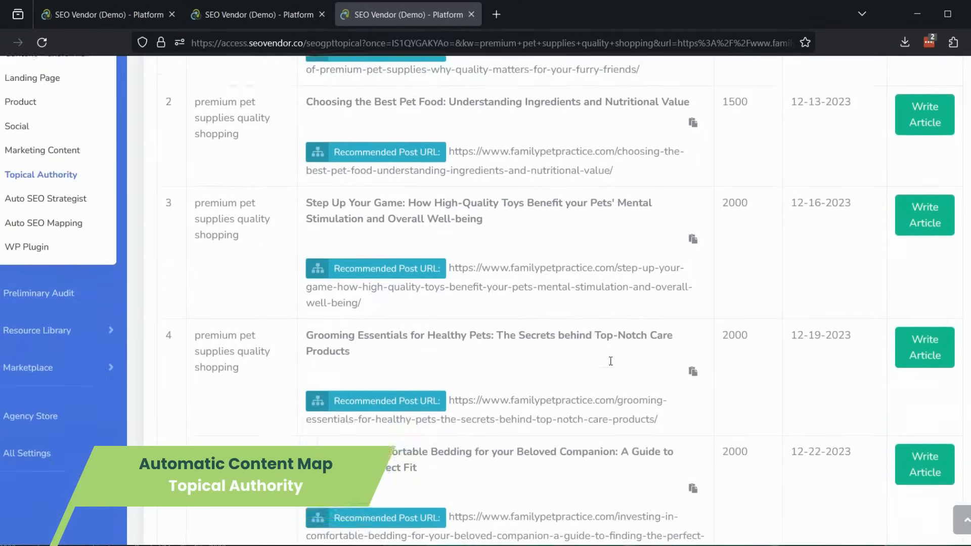
scroll("down", 3)
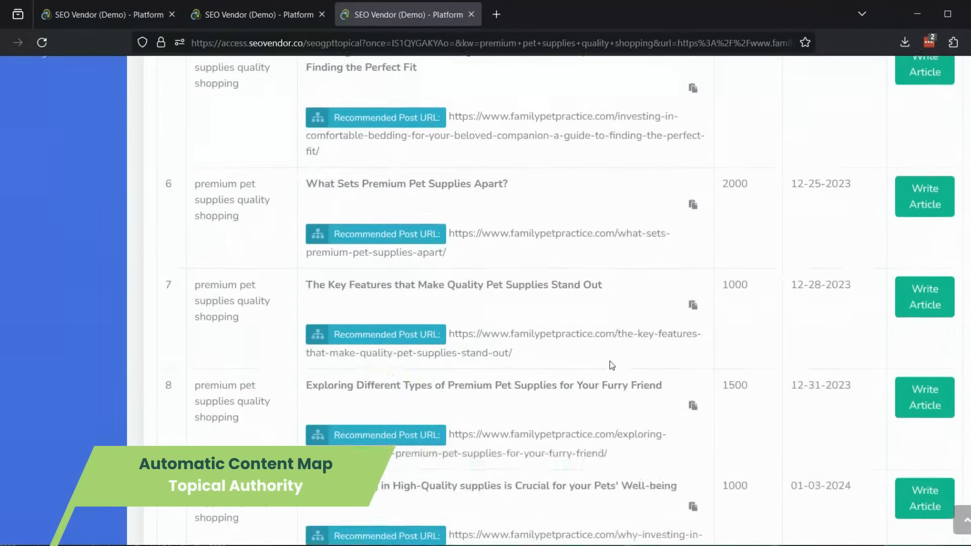
scroll("down", 3)
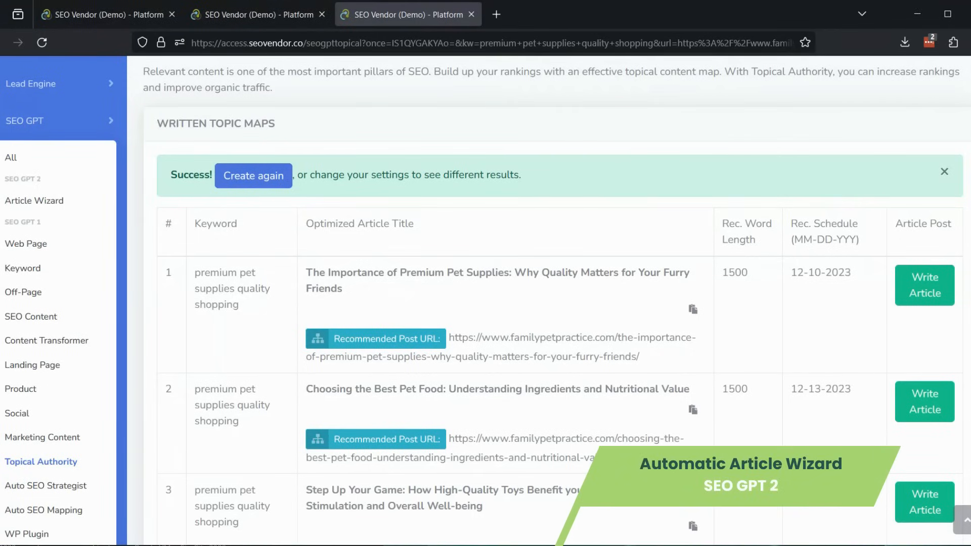
Step: Write the first topic's article, passing Language & Branding and Writing Options to start
left_click(924, 285)
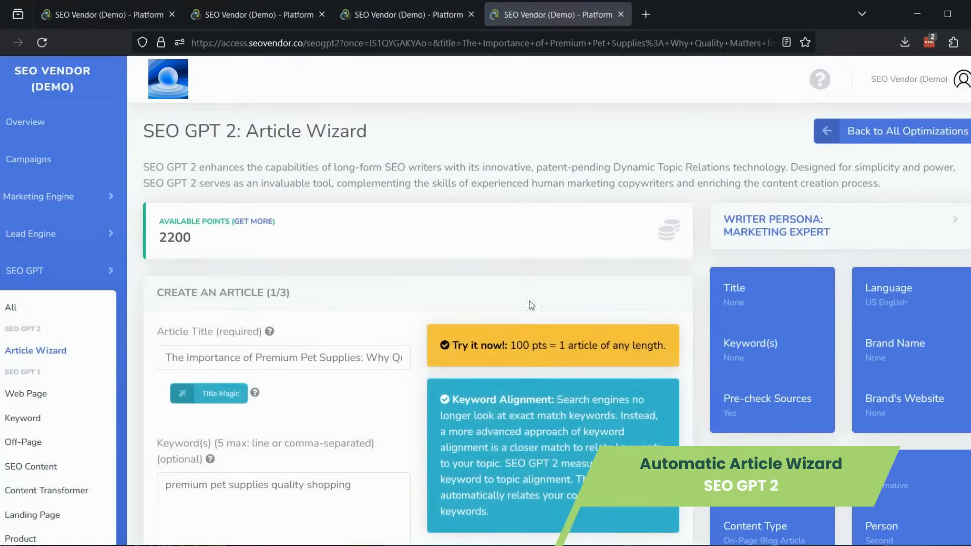
scroll("down", 3)
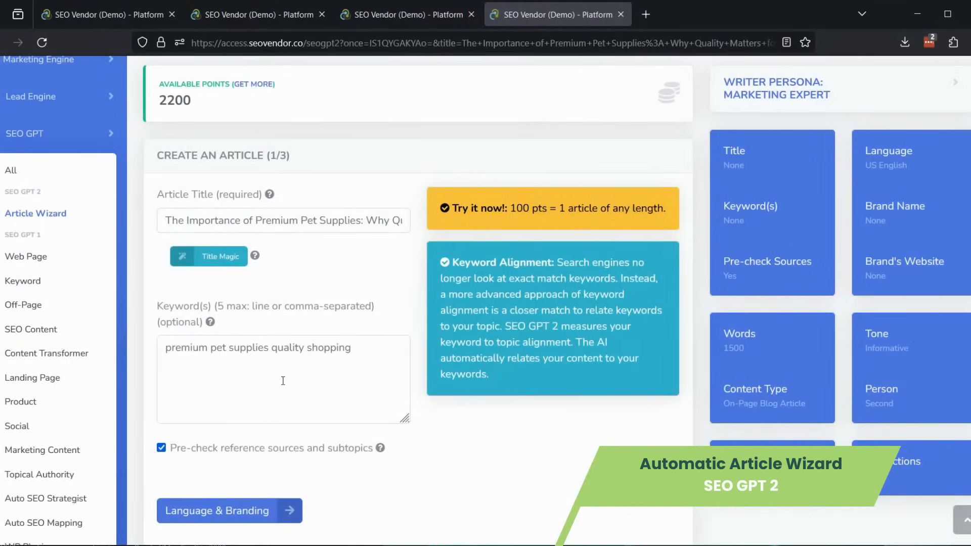
left_click(228, 510)
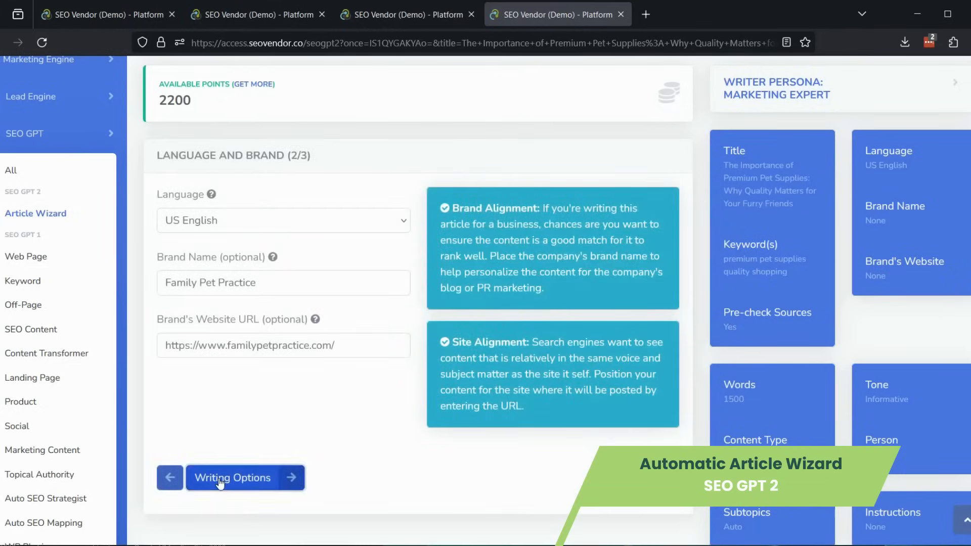
left_click(232, 477)
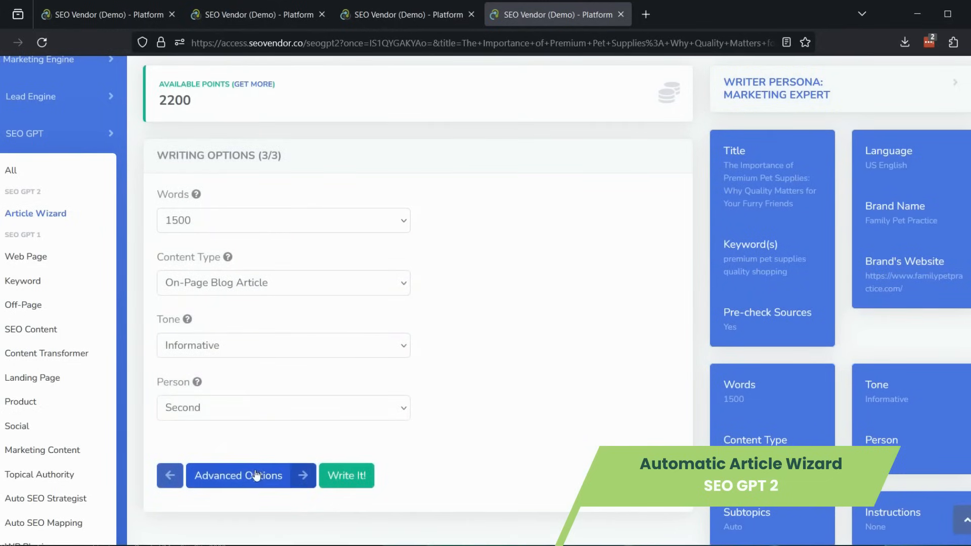
left_click(346, 476)
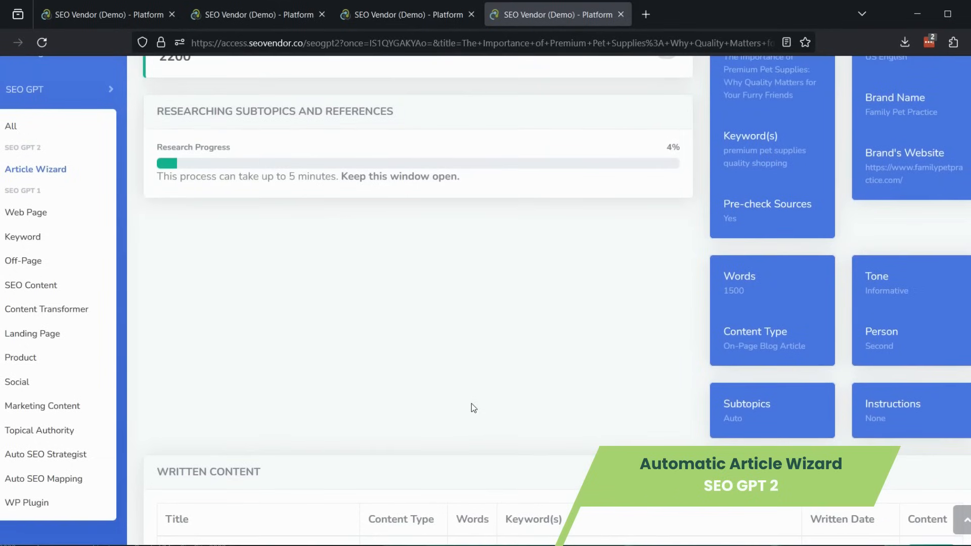
mouse_move(362, 325)
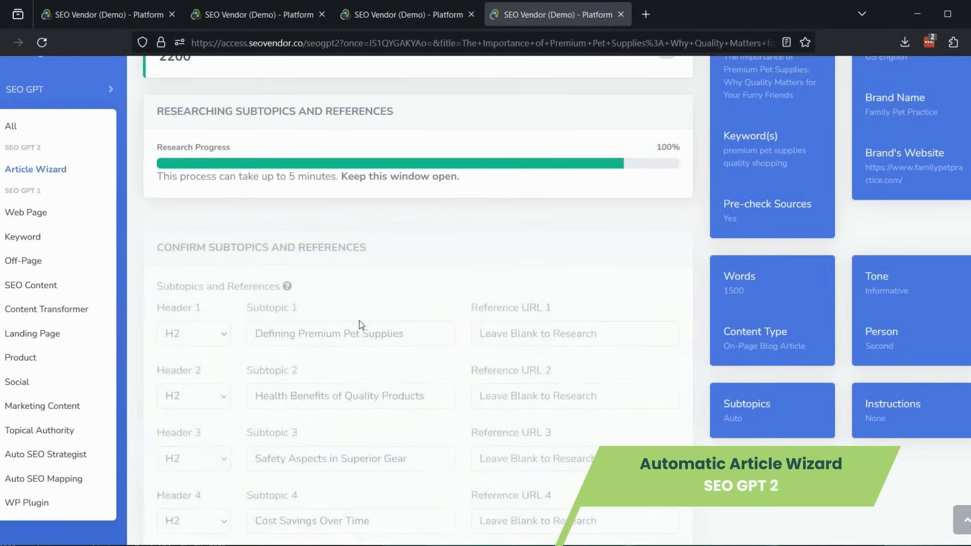
Step: Confirm all nine researched subtopics, then start an article for the pet food topic
scroll("down", 3)
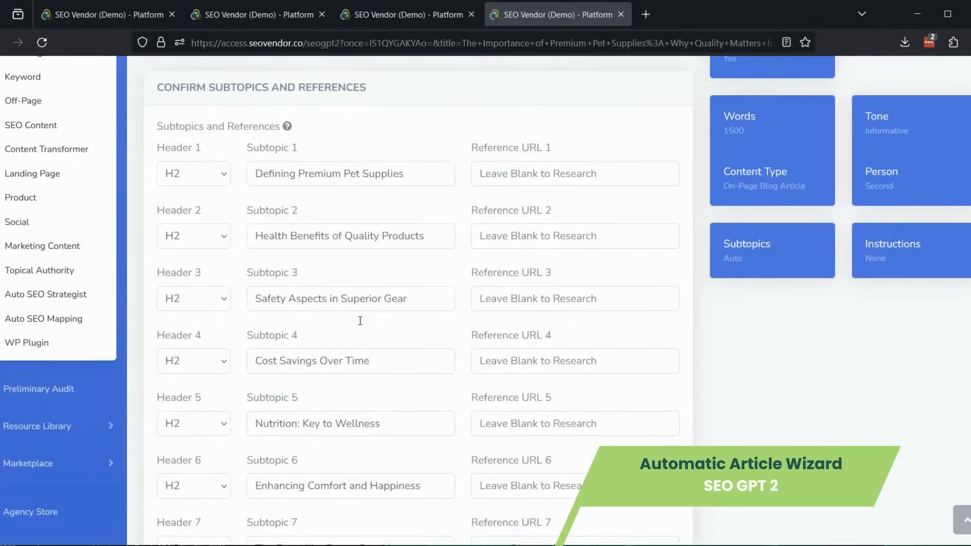
scroll("down", 3)
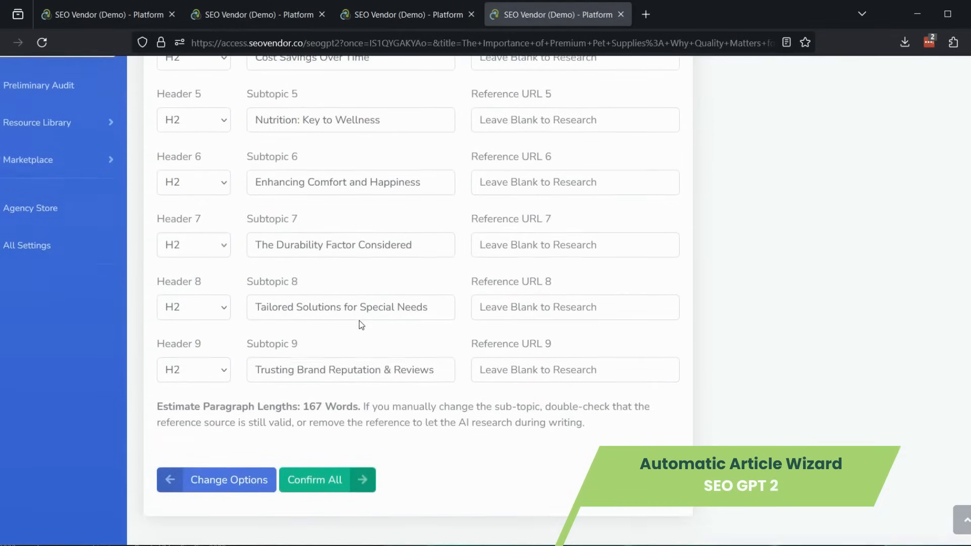
left_click(316, 480)
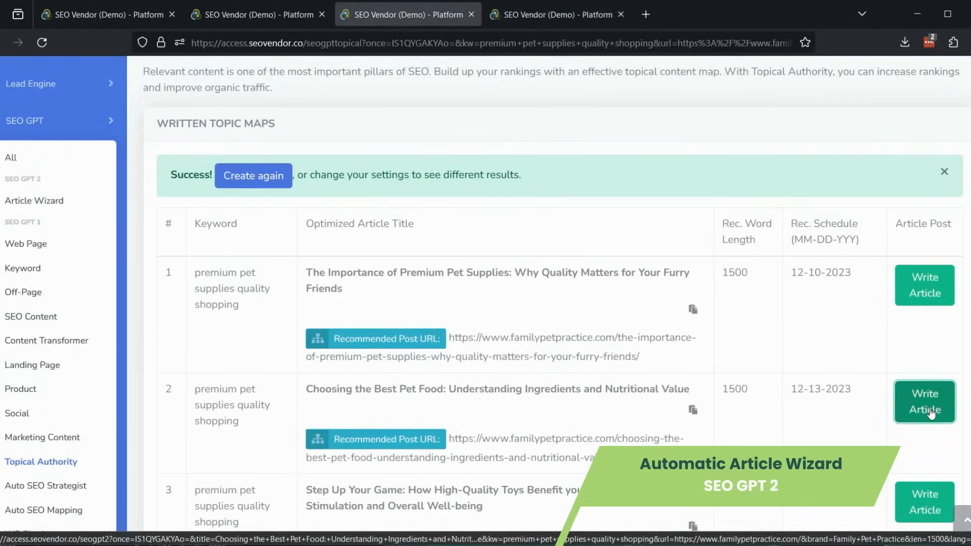
left_click(924, 401)
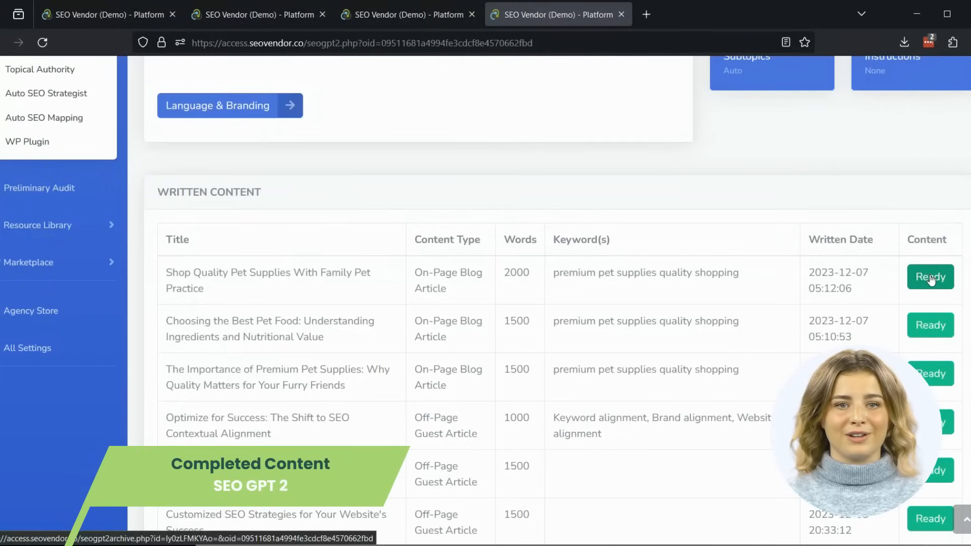
Step: Open 'Shop Quality Pet Supplies With Family Pet Practice' and scroll through its 92% SEO analysis
left_click(930, 277)
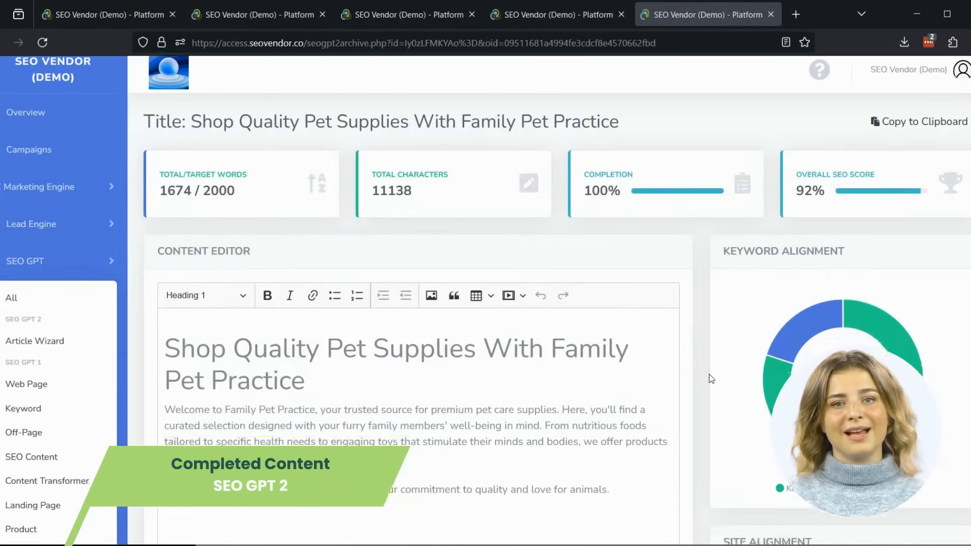
scroll("down", 3)
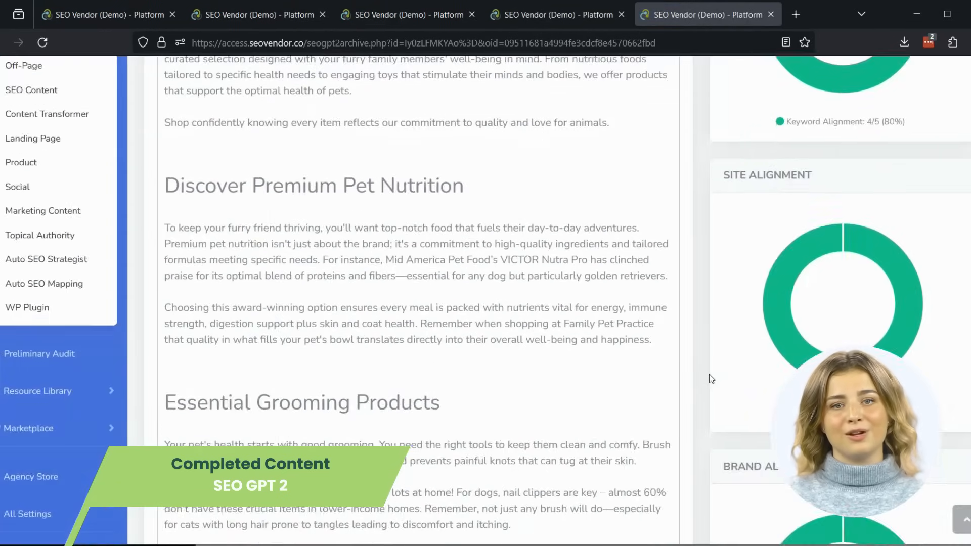
scroll("down", 3)
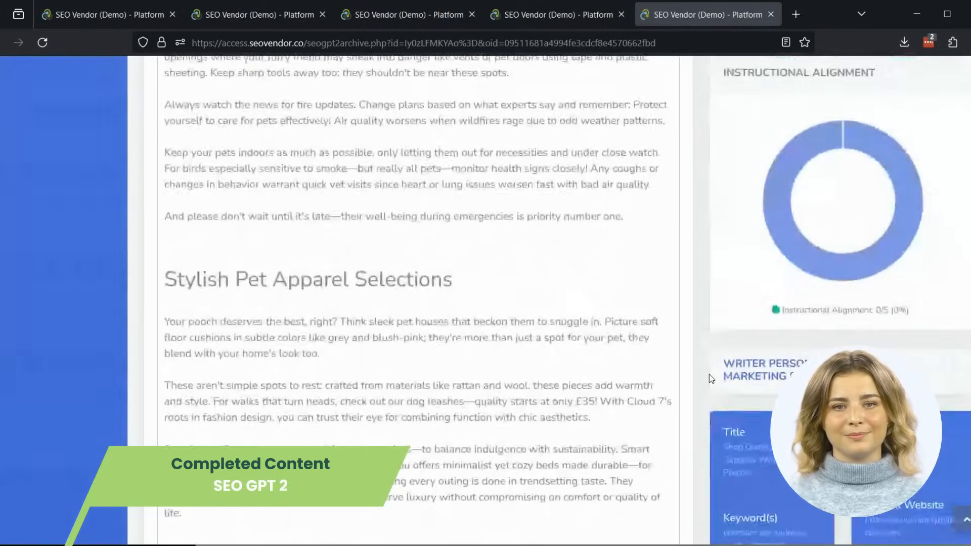
scroll("down", 3)
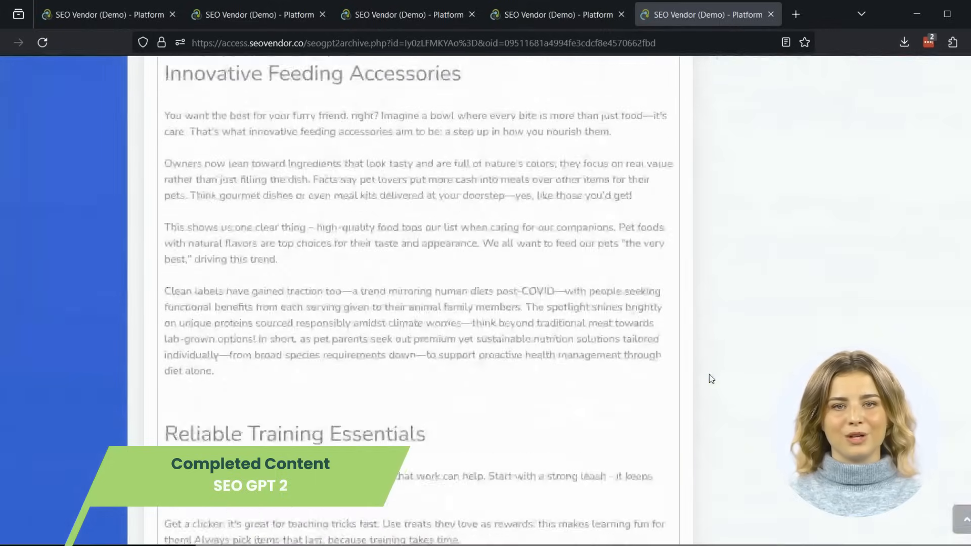
scroll("down", 3)
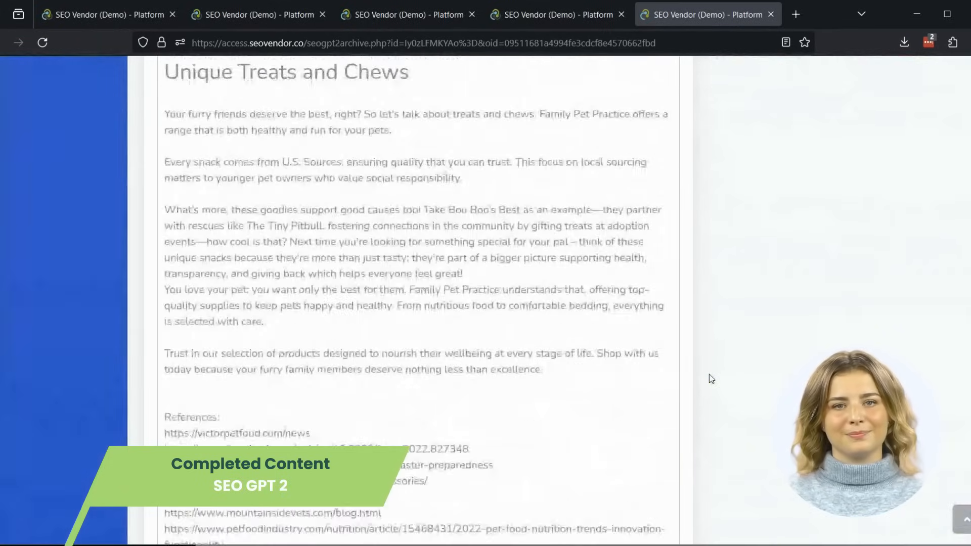
scroll("down", 3)
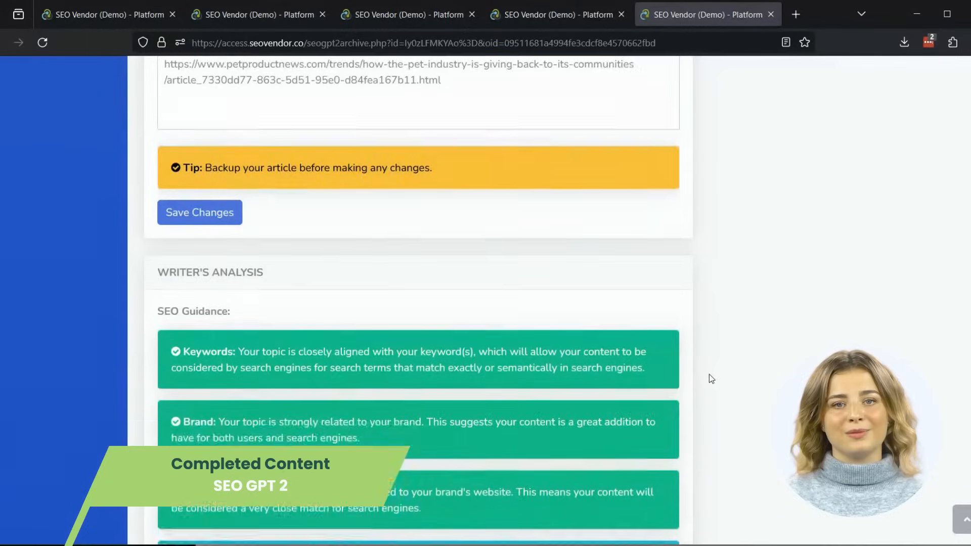
scroll("down", 3)
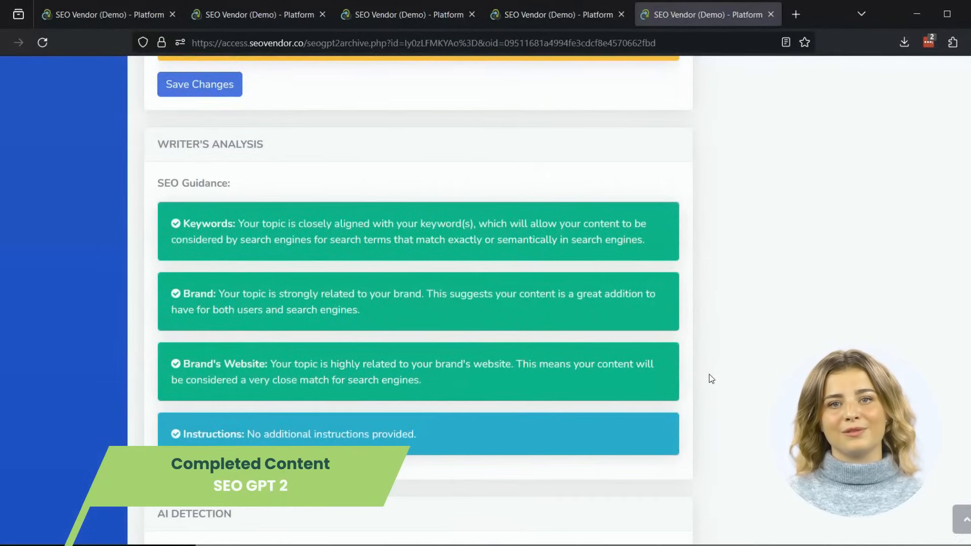